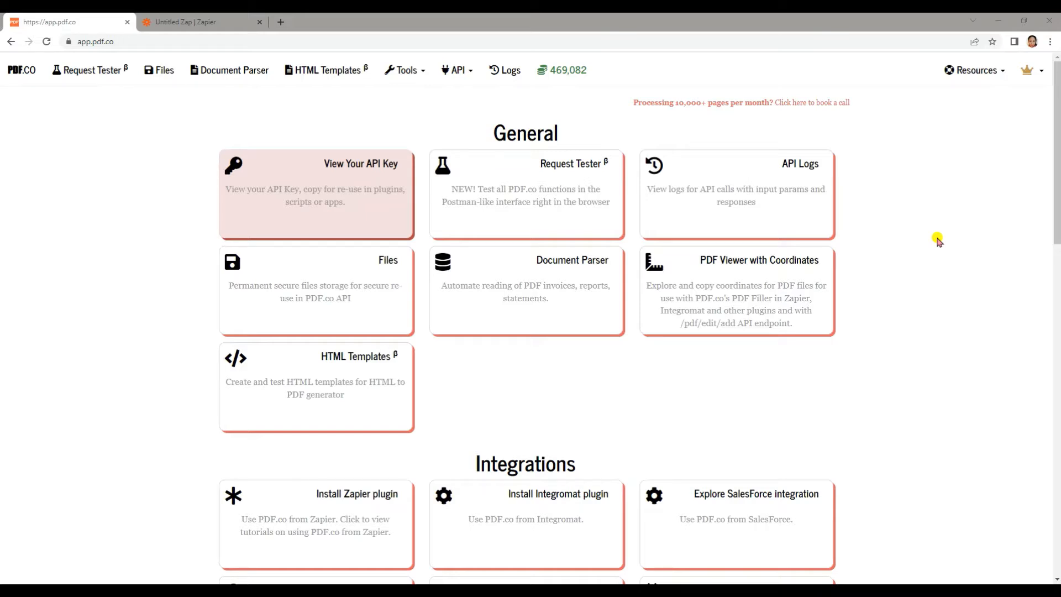
Show the PDF.co HTML Templates list, including template 178 Segment Sample.
click(326, 70)
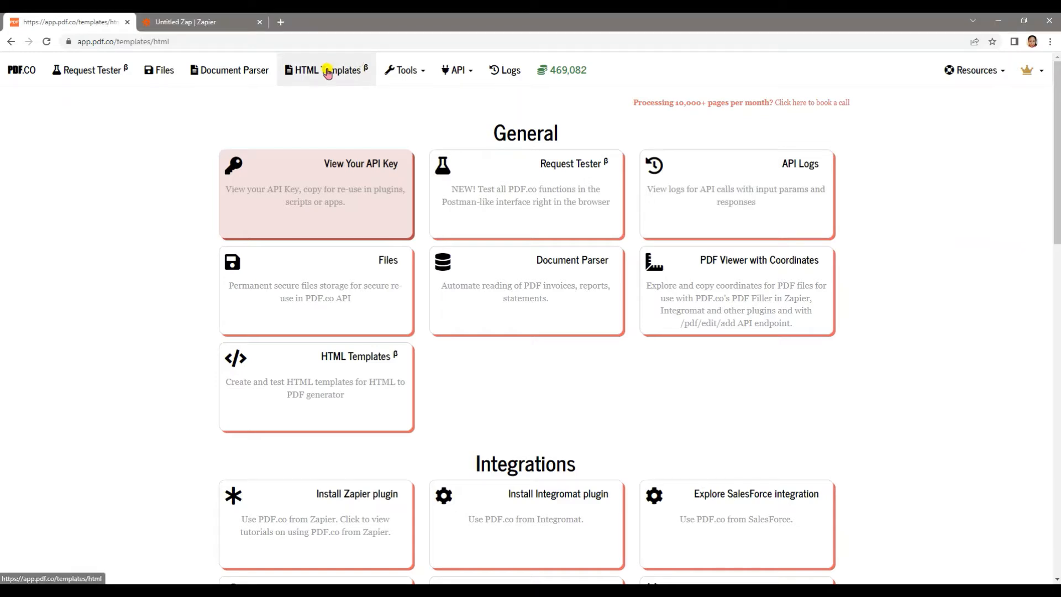
click(325, 70)
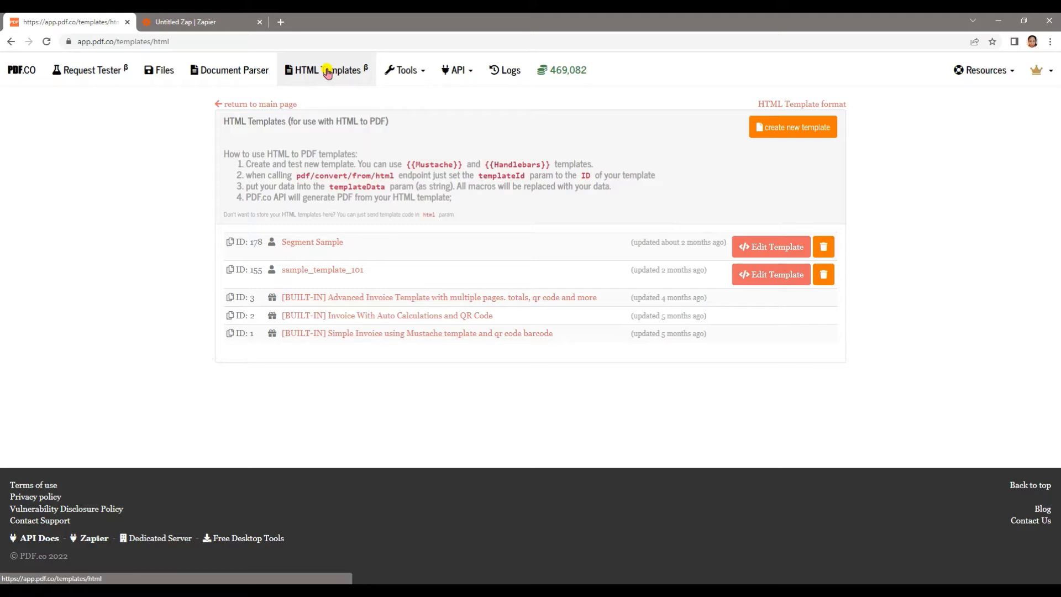
mouse_move(328, 240)
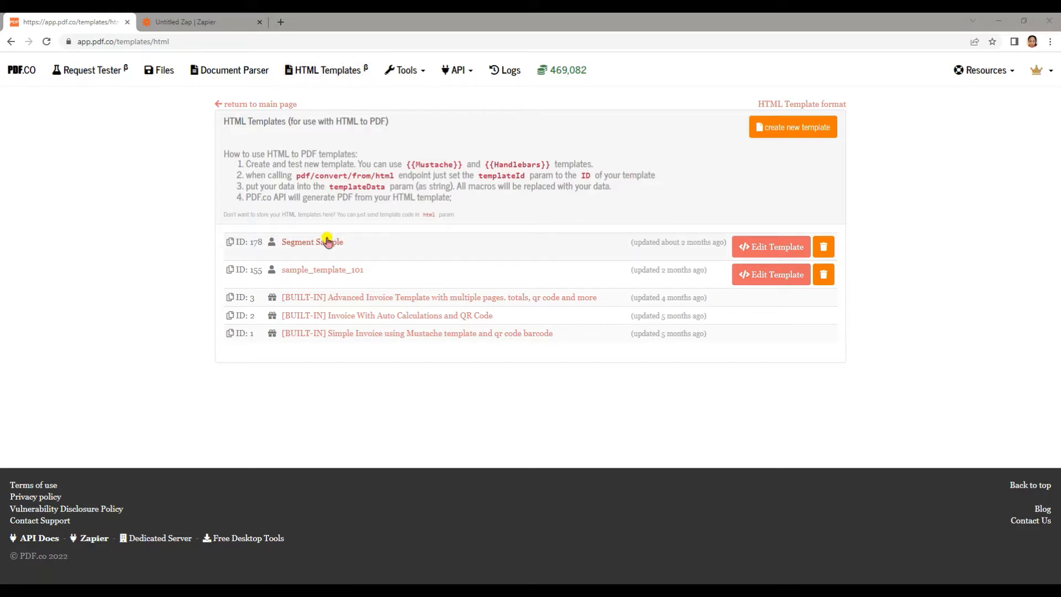
Open the Segment Sample template (ID 178) and scroll through its Location/Total Users HTML table.
click(312, 242)
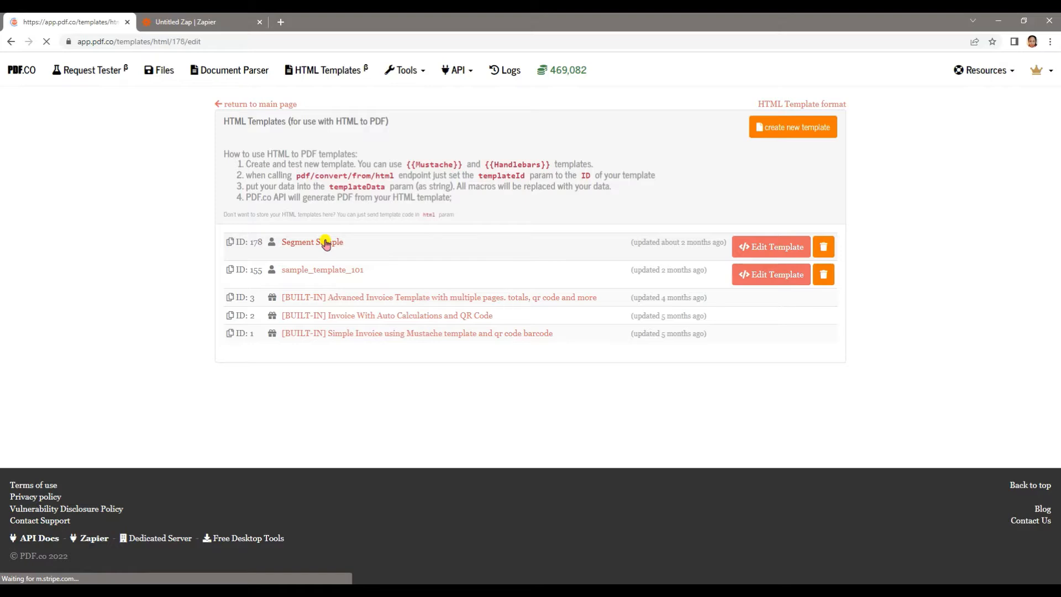
click(311, 242)
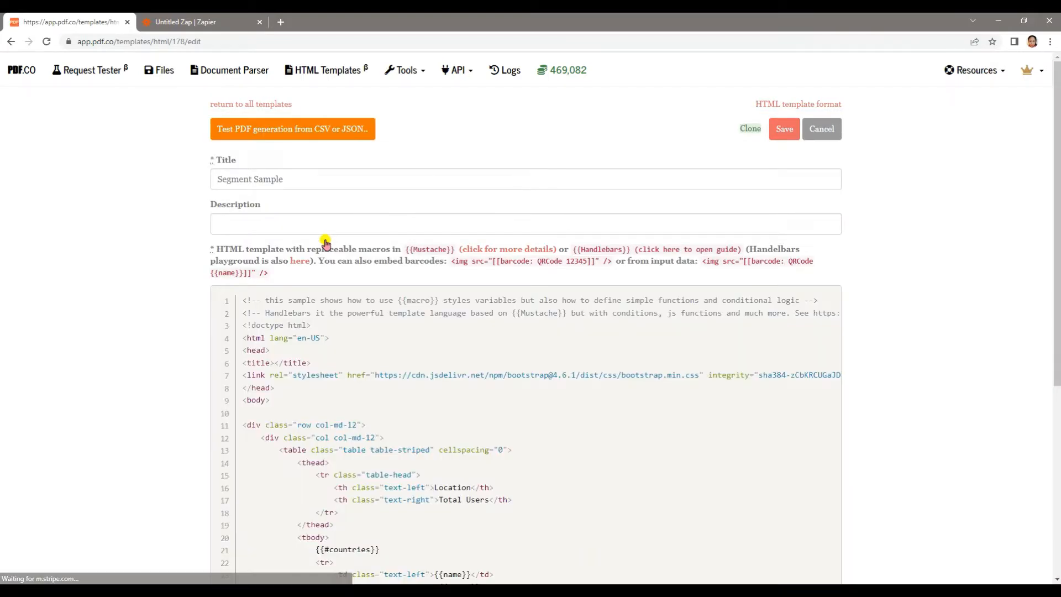
scroll(down, 3)
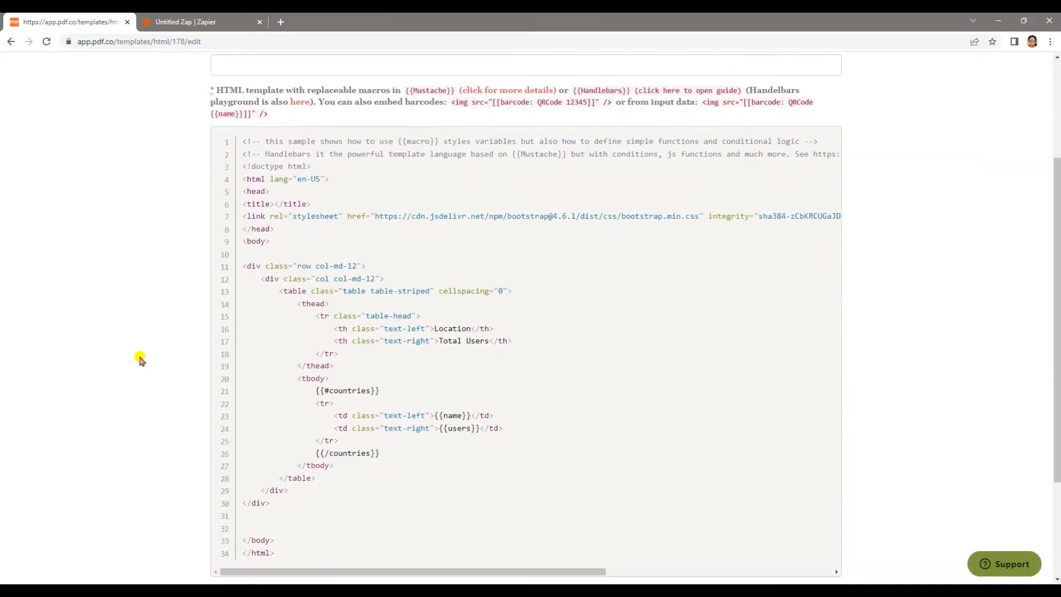
scroll(down, 3)
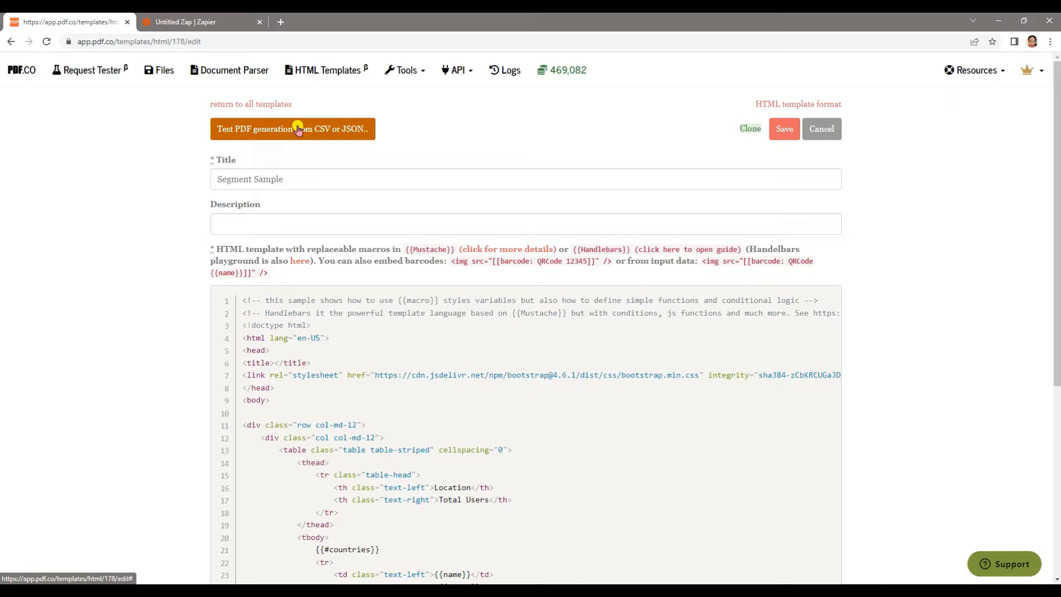
Generate a test PDF from template 178 using the sample JSON (USA, 10000 users).
click(297, 128)
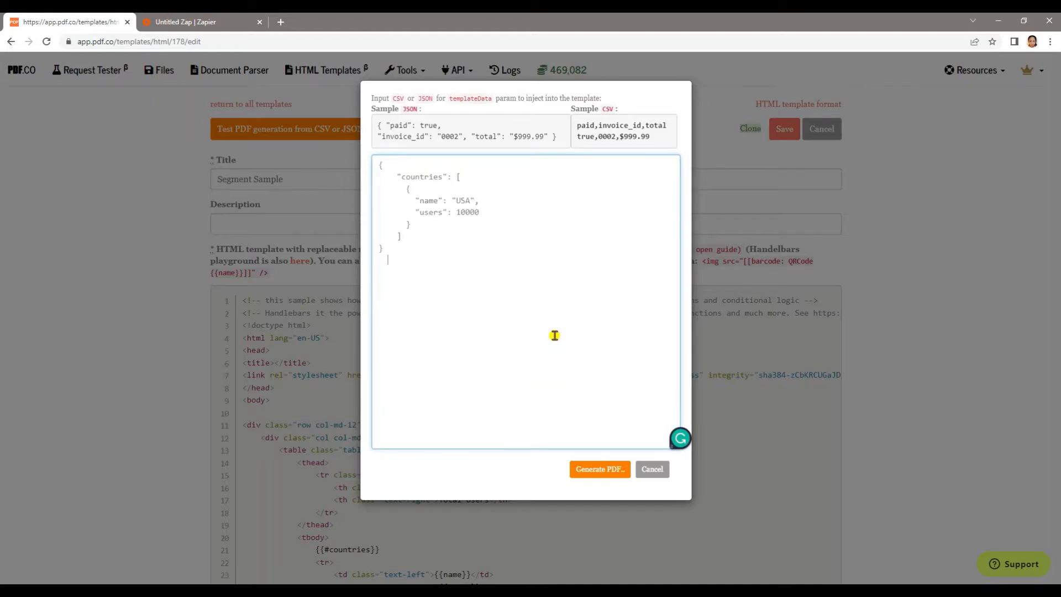
mouse_move(597, 449)
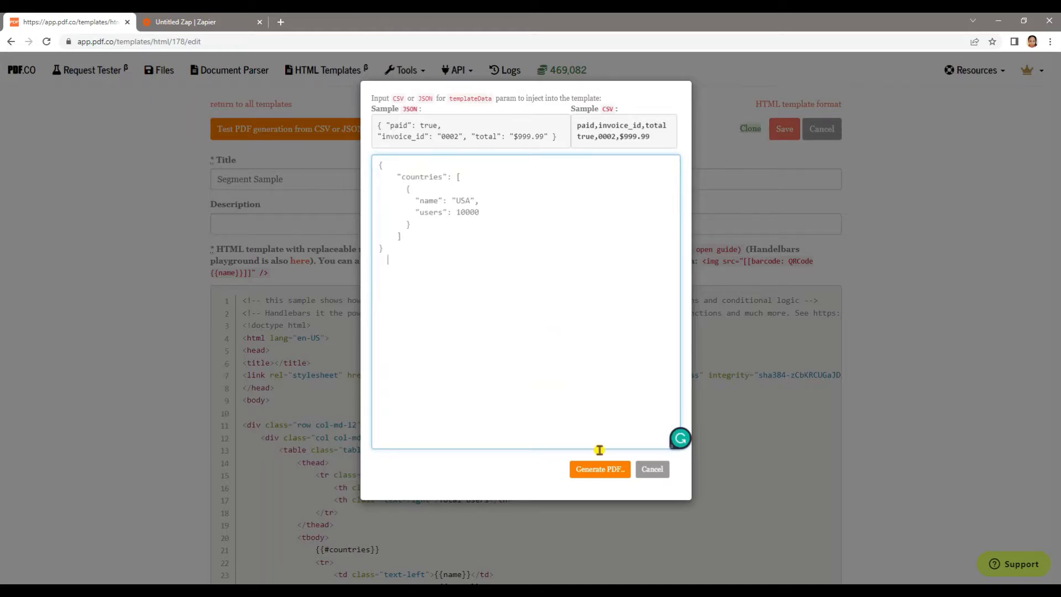
click(600, 468)
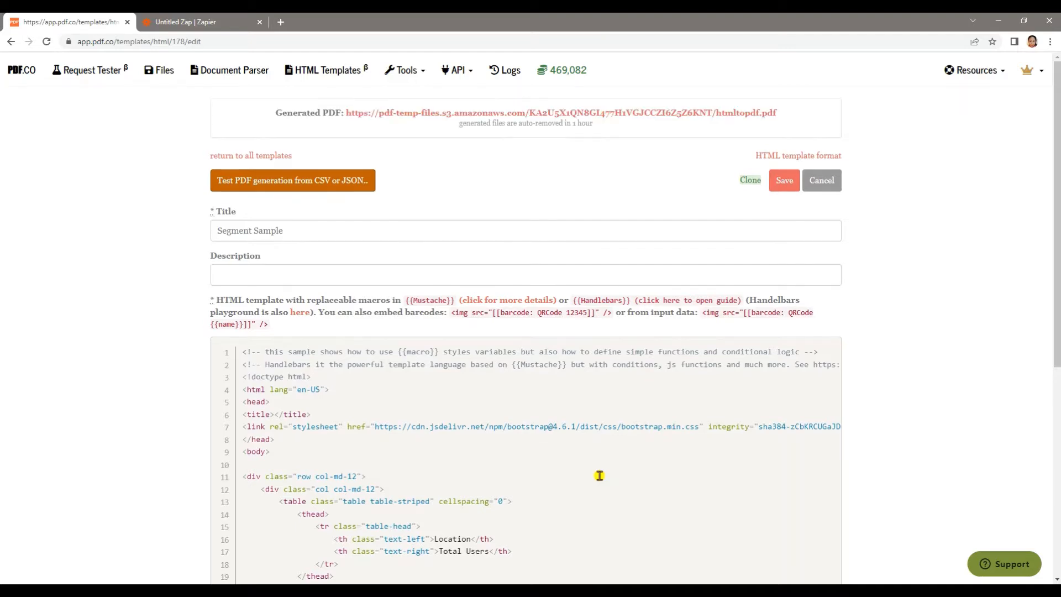
mouse_move(453, 114)
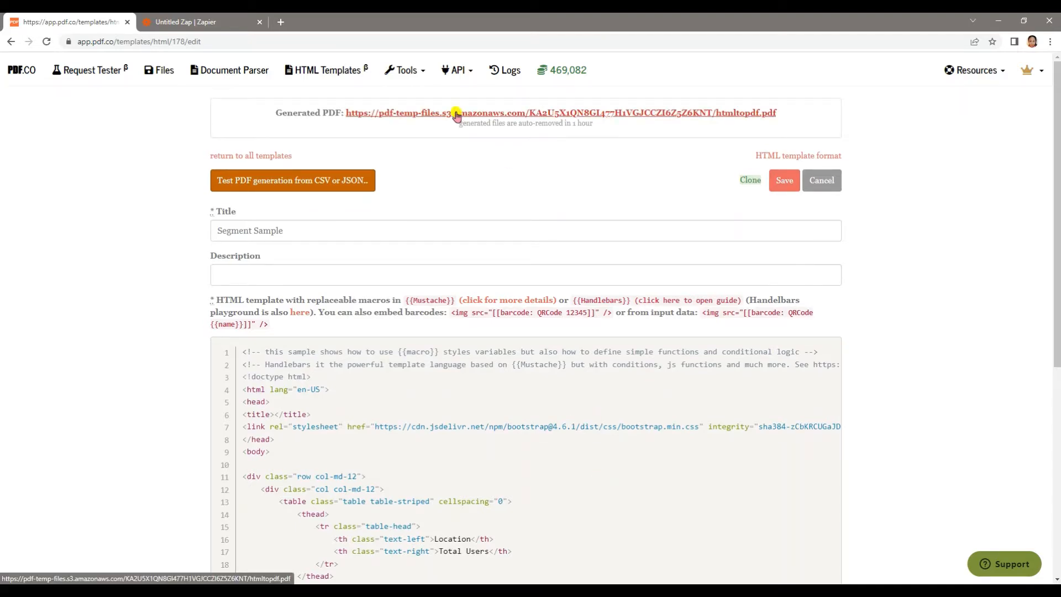
click(455, 113)
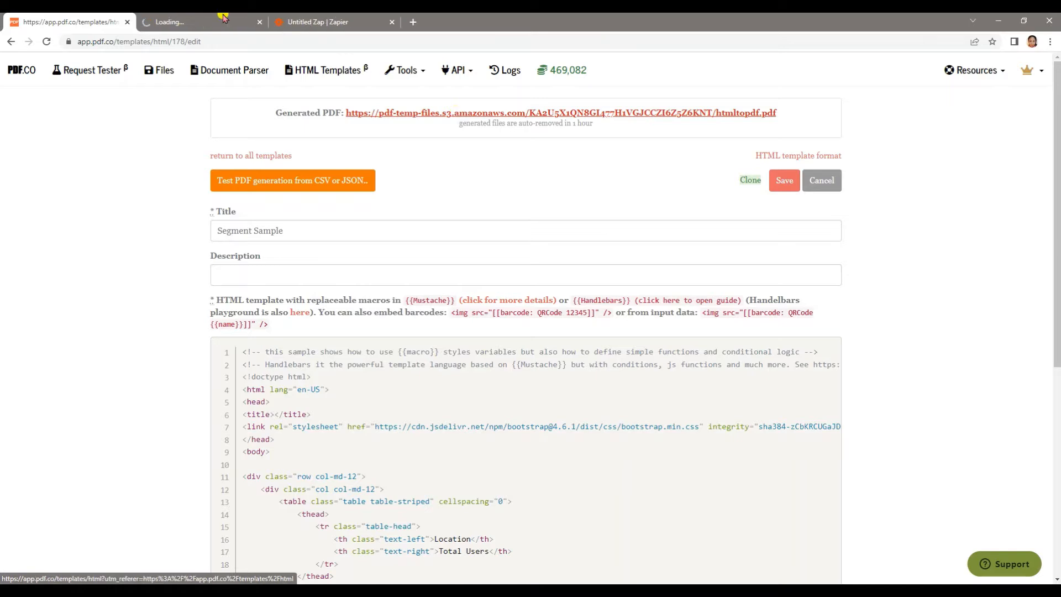
click(193, 22)
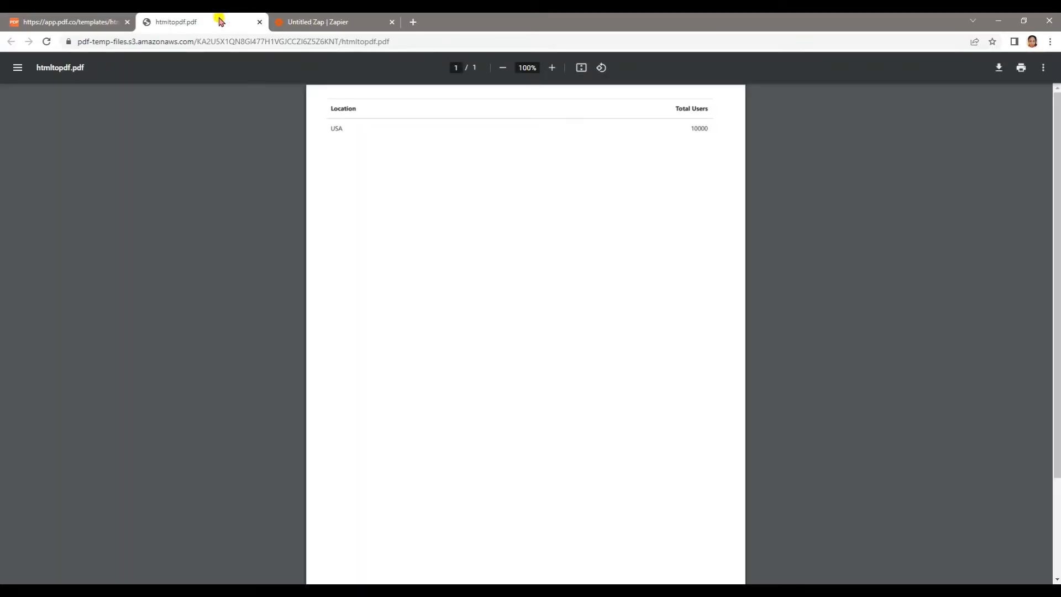
mouse_move(592, 544)
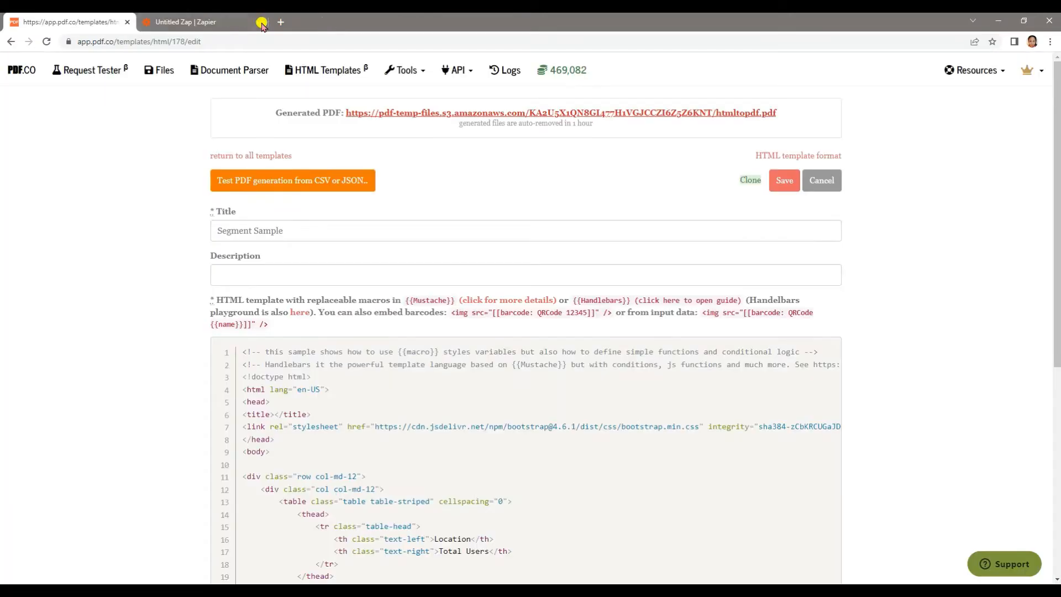
Add a PDF.co (Latest) action step below the Catch Hook webhook trigger.
click(188, 22)
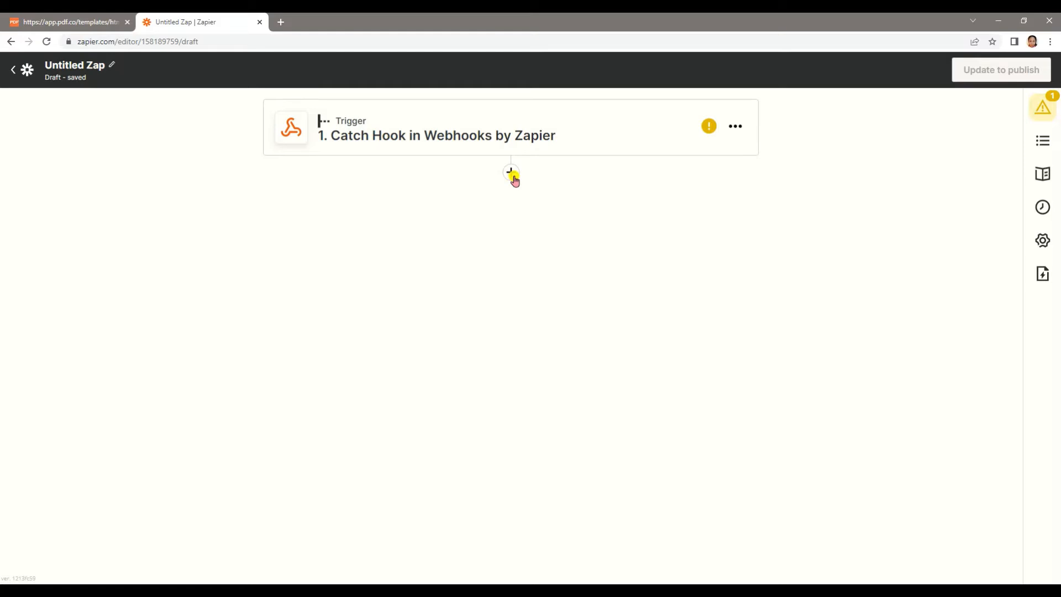
click(510, 174)
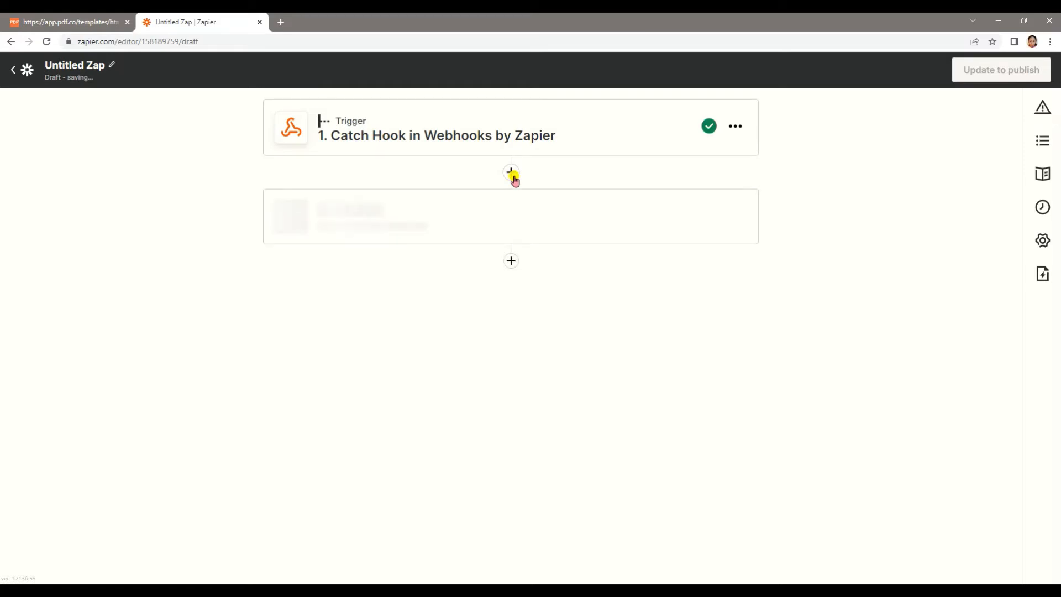
click(510, 171)
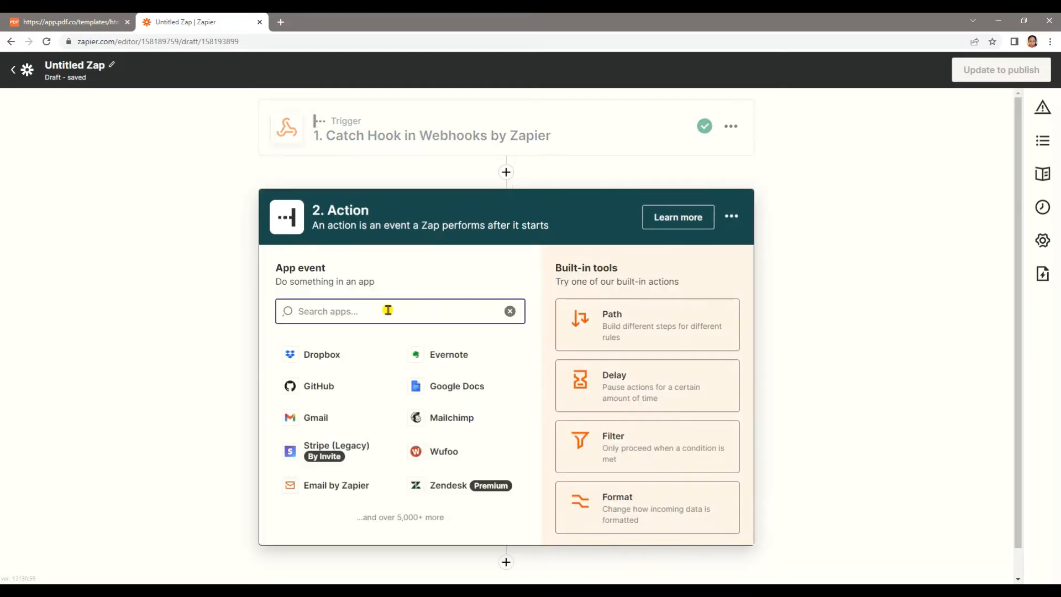
text(pdf.co)
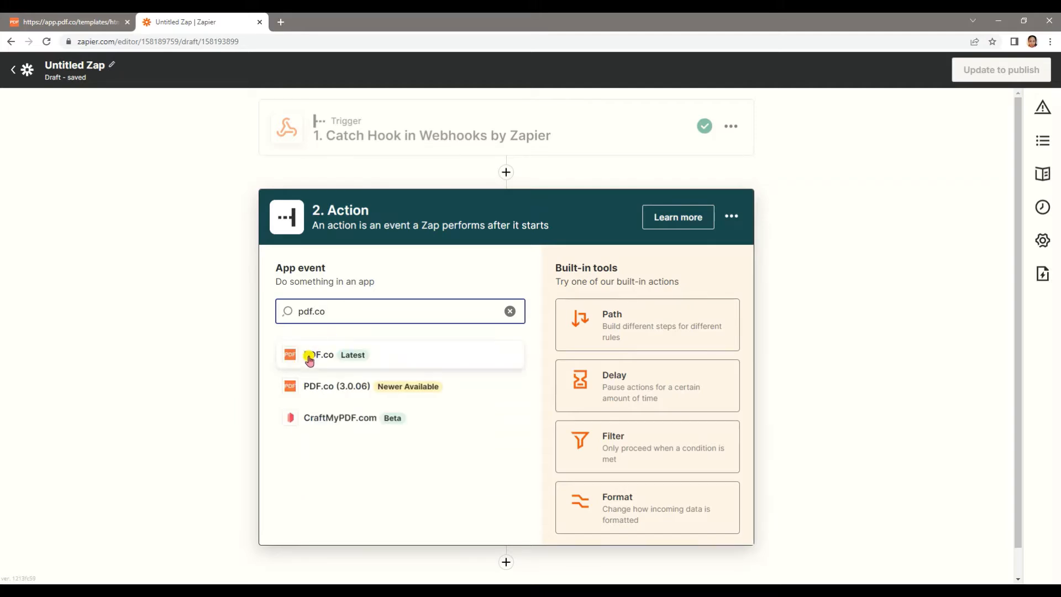
click(323, 355)
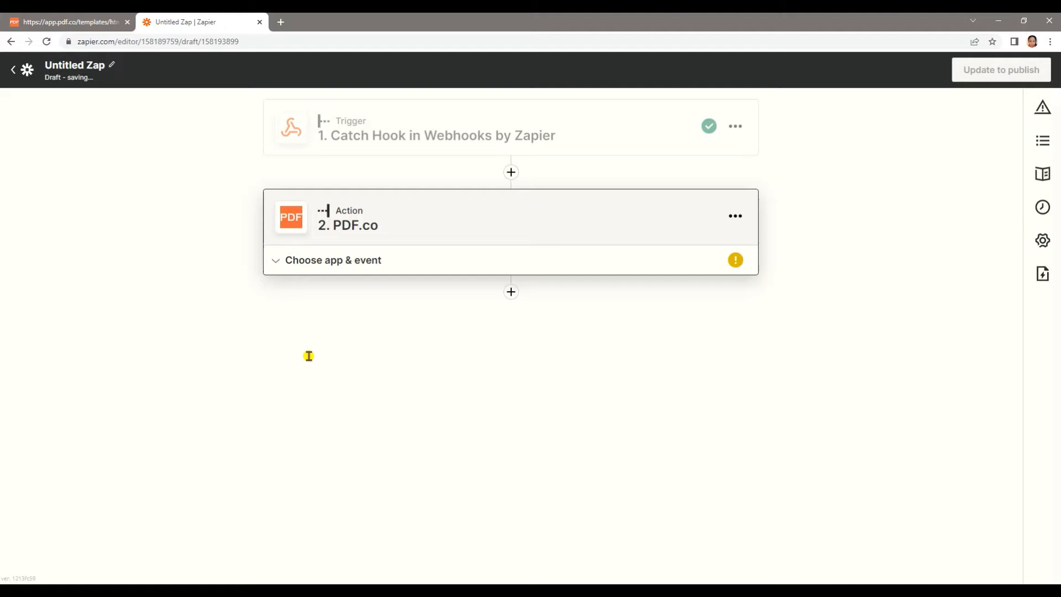
Set the PDF.co event to HTML to PDF Converter and connect the PDF.co account.
click(333, 260)
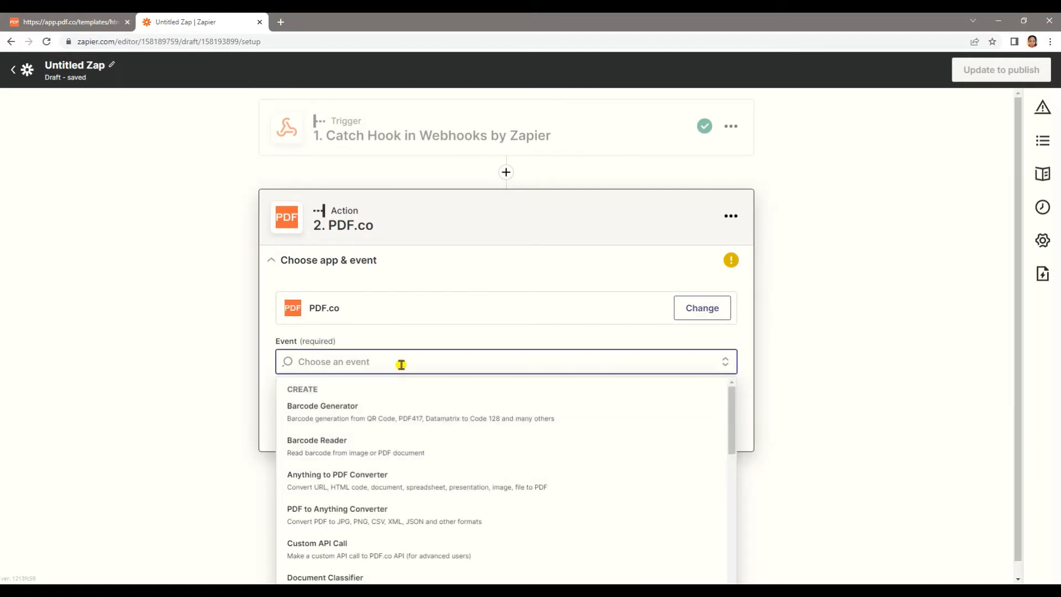
text(html)
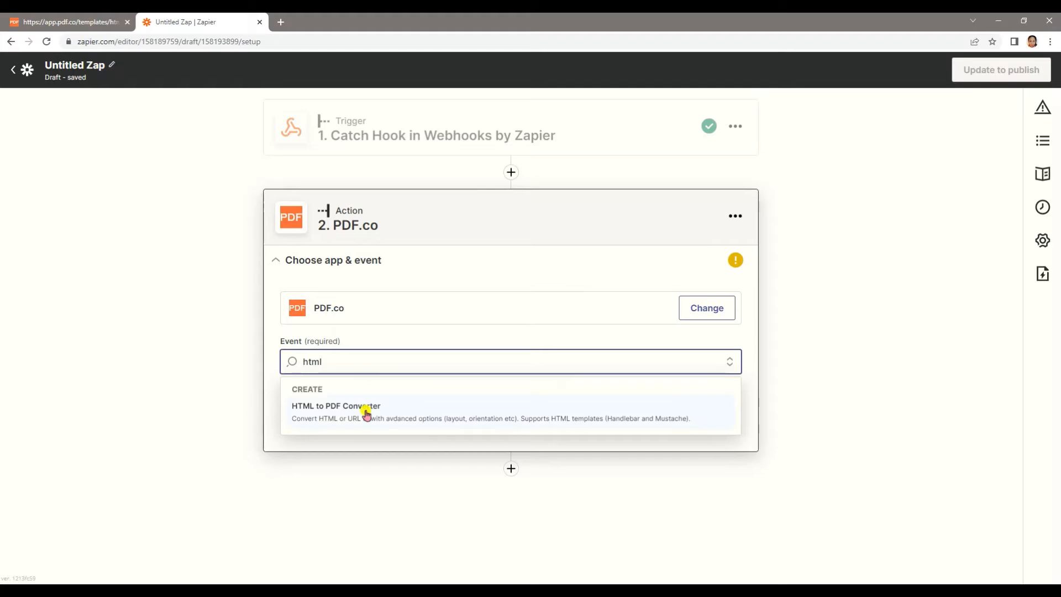
click(336, 406)
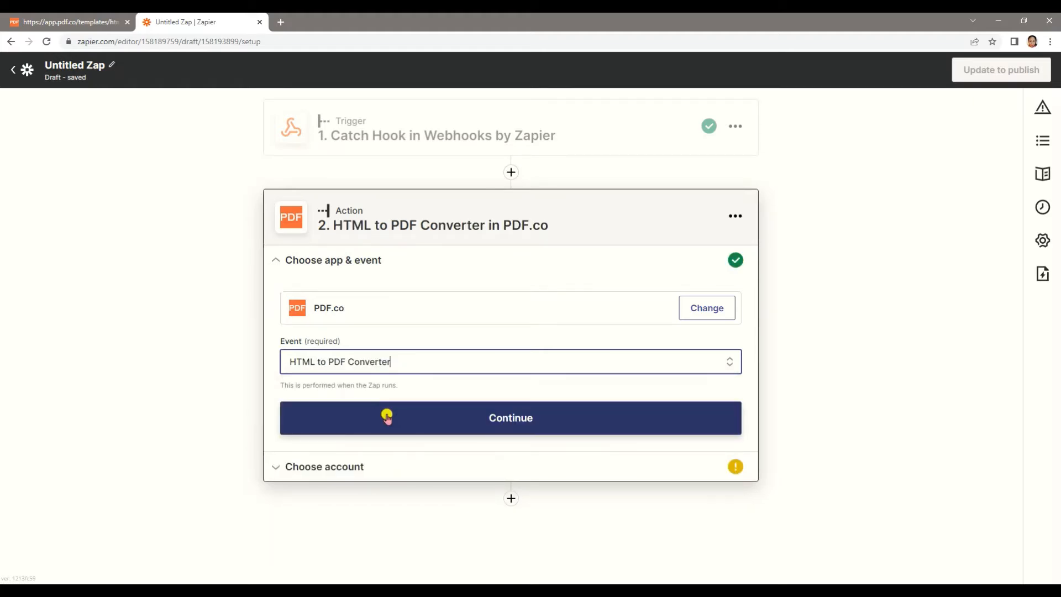
click(510, 418)
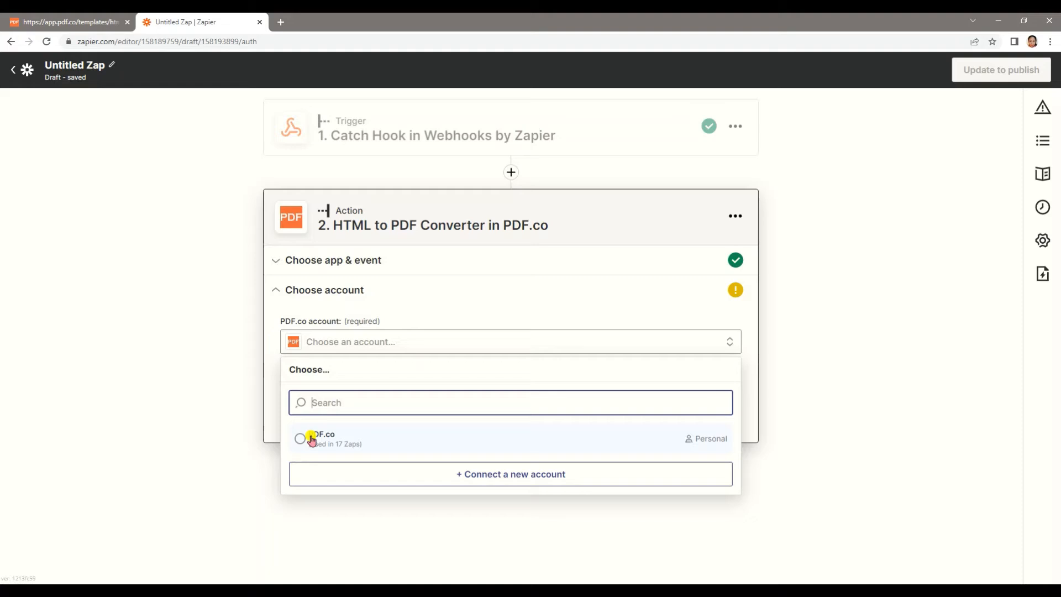
click(300, 438)
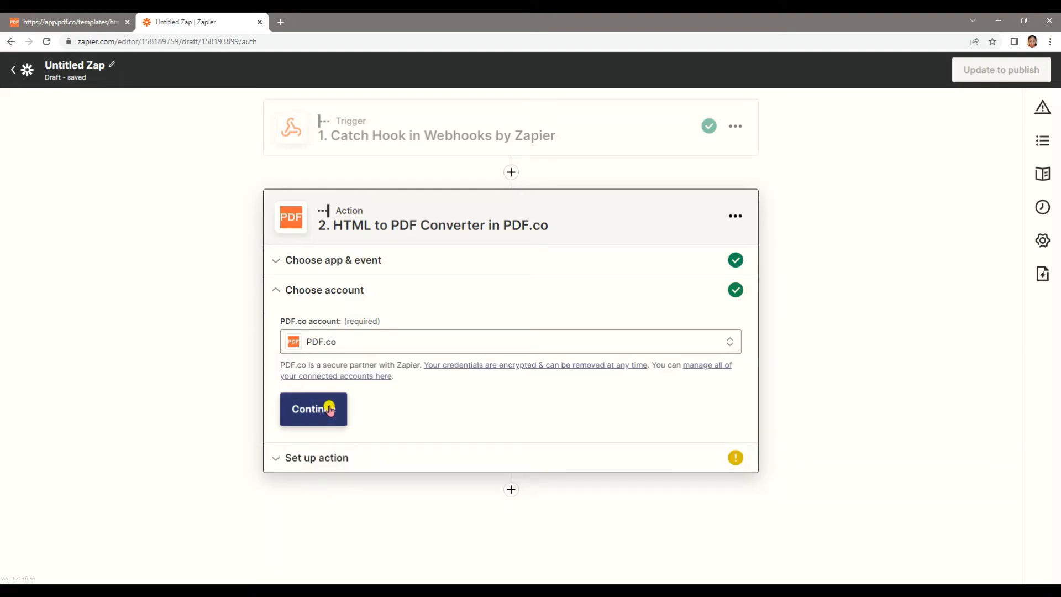
click(314, 409)
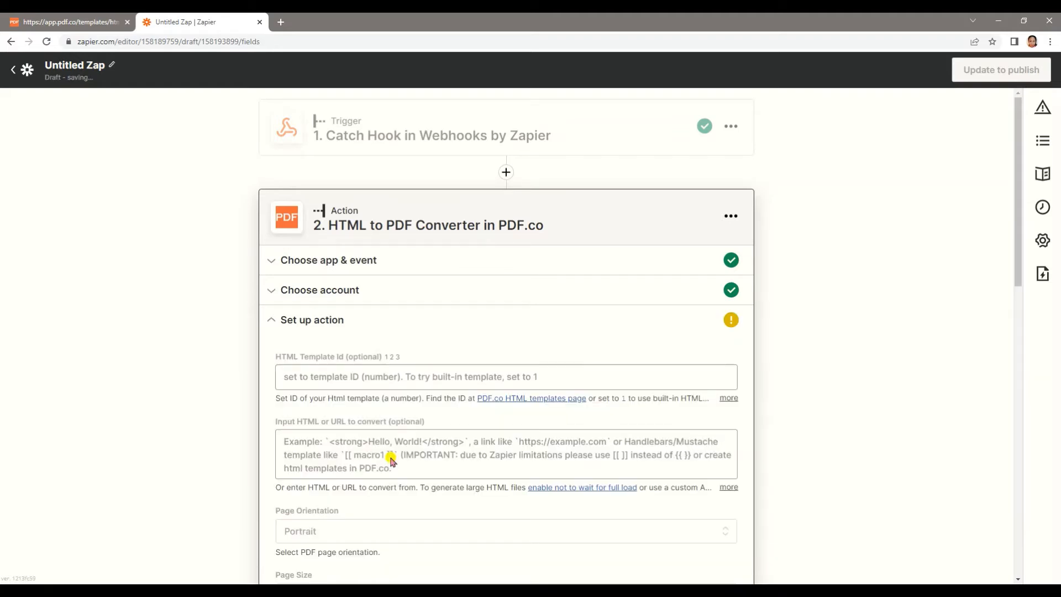
scroll(down, 3)
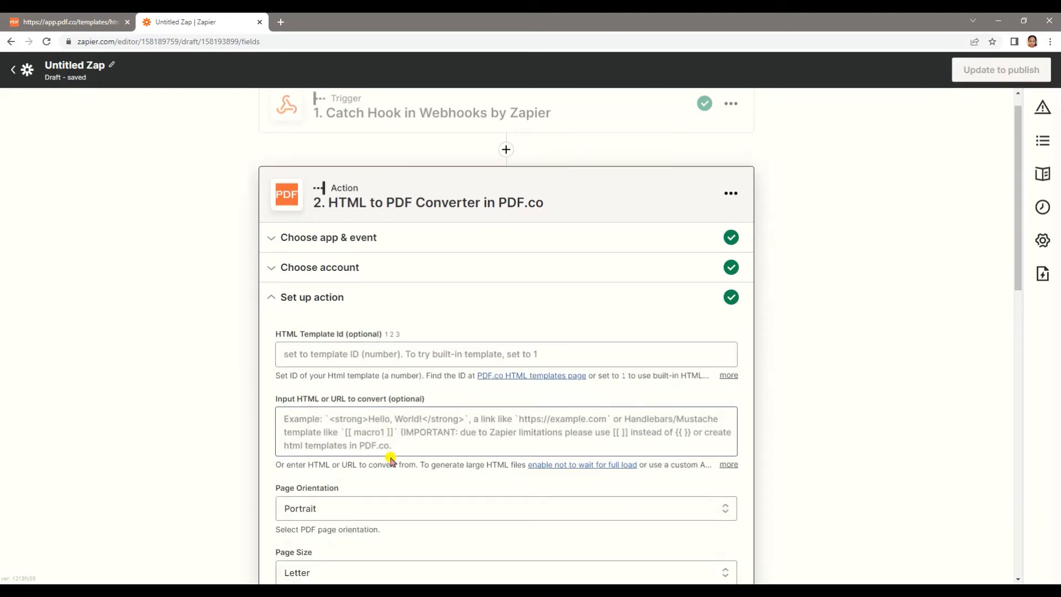
scroll(down, 3)
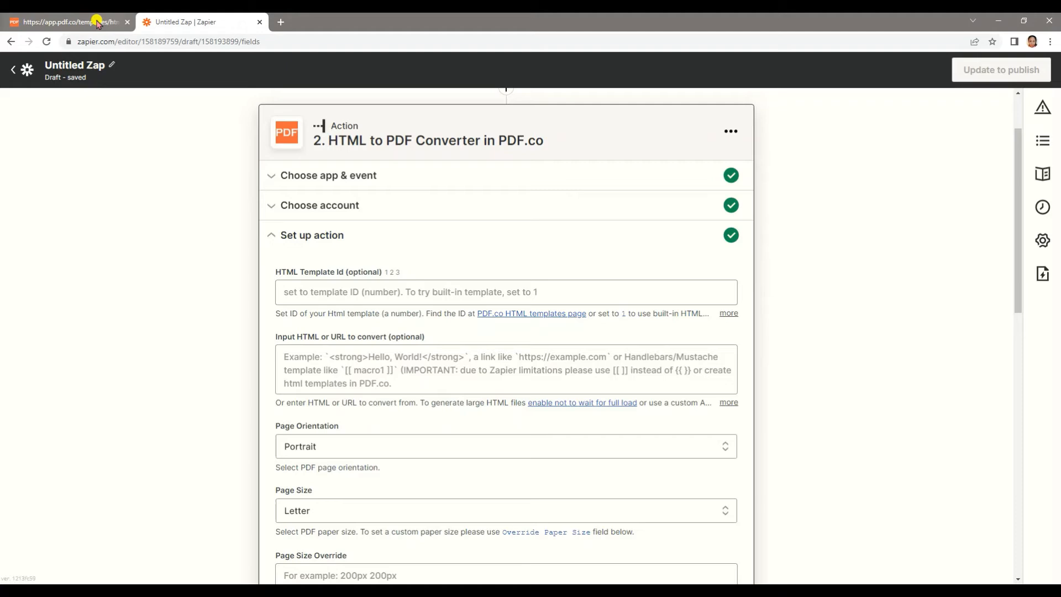
click(72, 22)
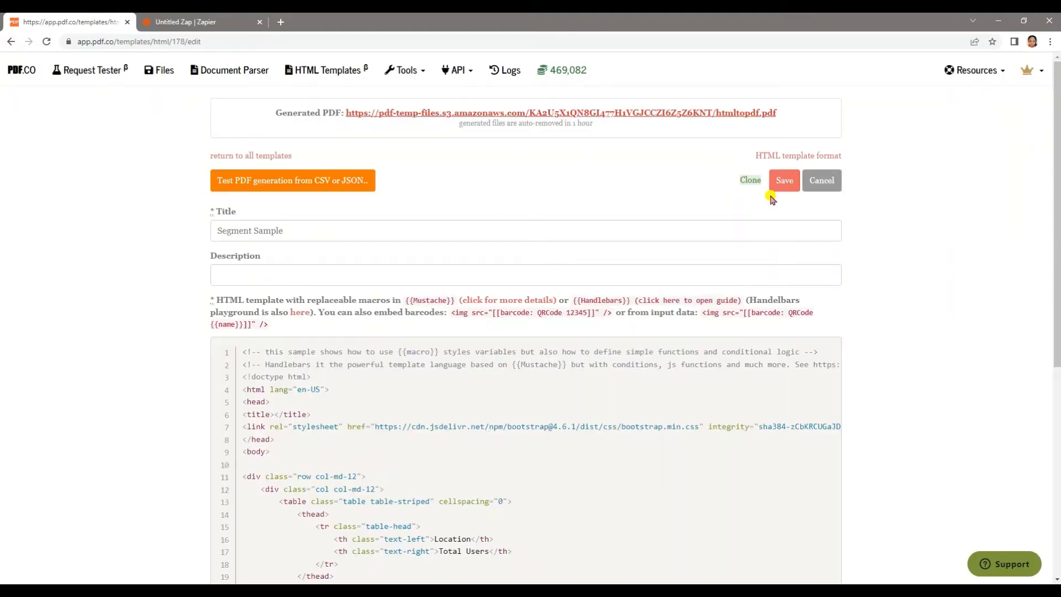
click(822, 180)
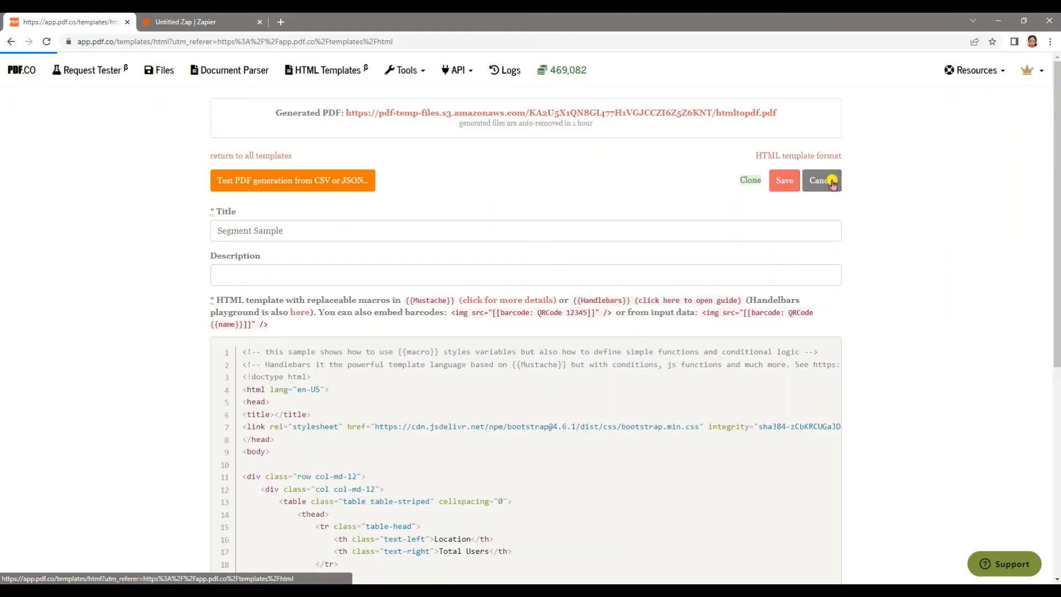
click(821, 180)
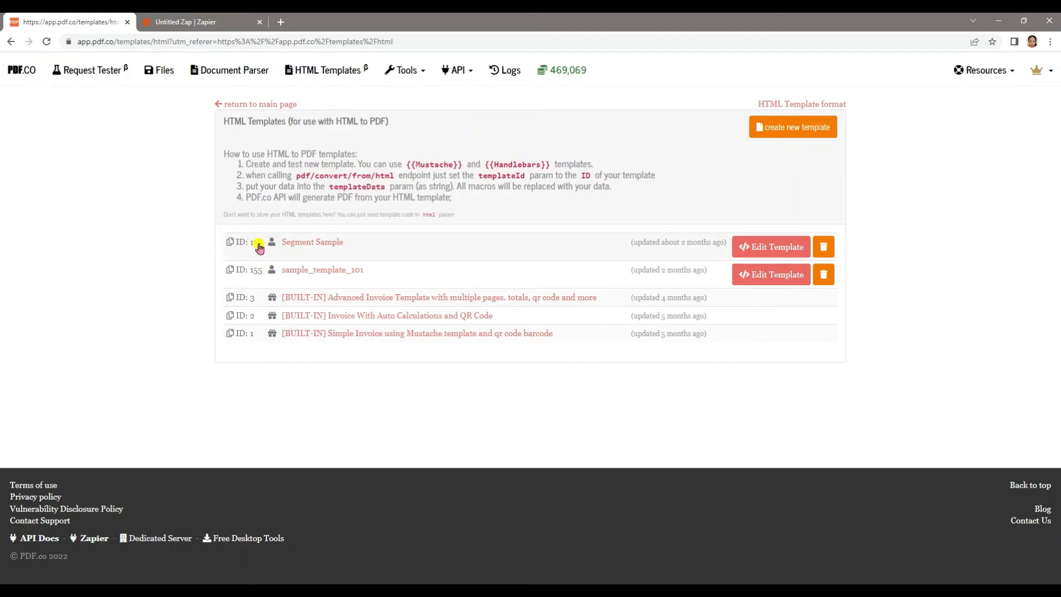
click(193, 22)
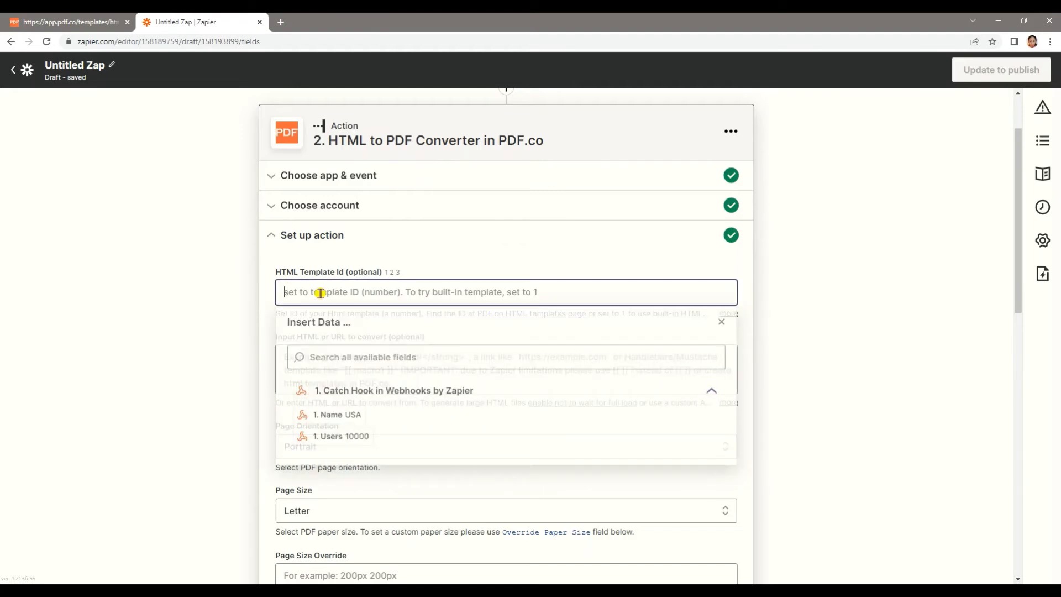
Enter 178 as the HTML Template Id and scroll to the template data fields.
text(178)
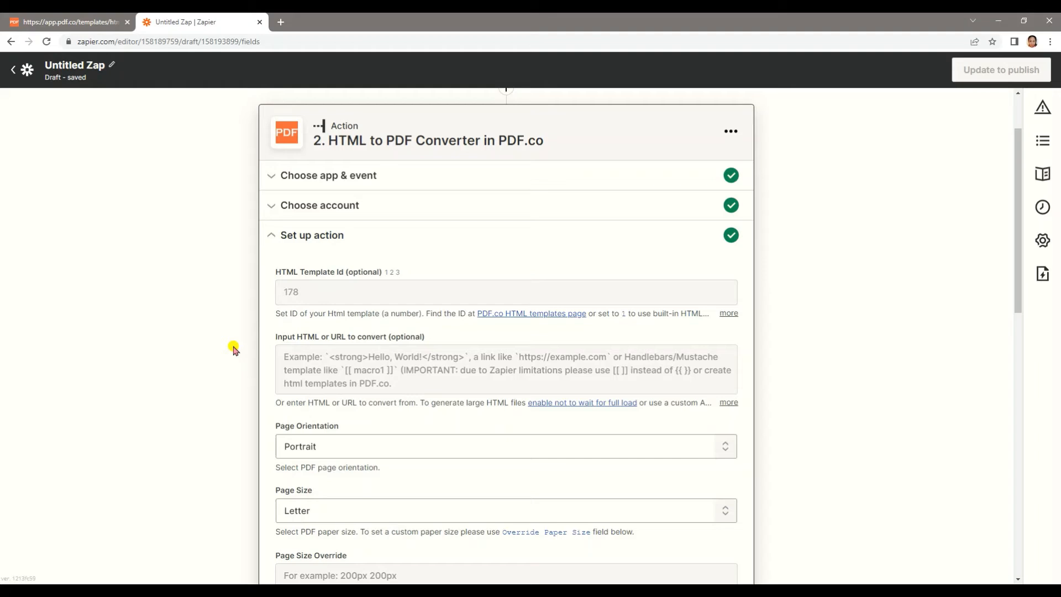
scroll(down, 3)
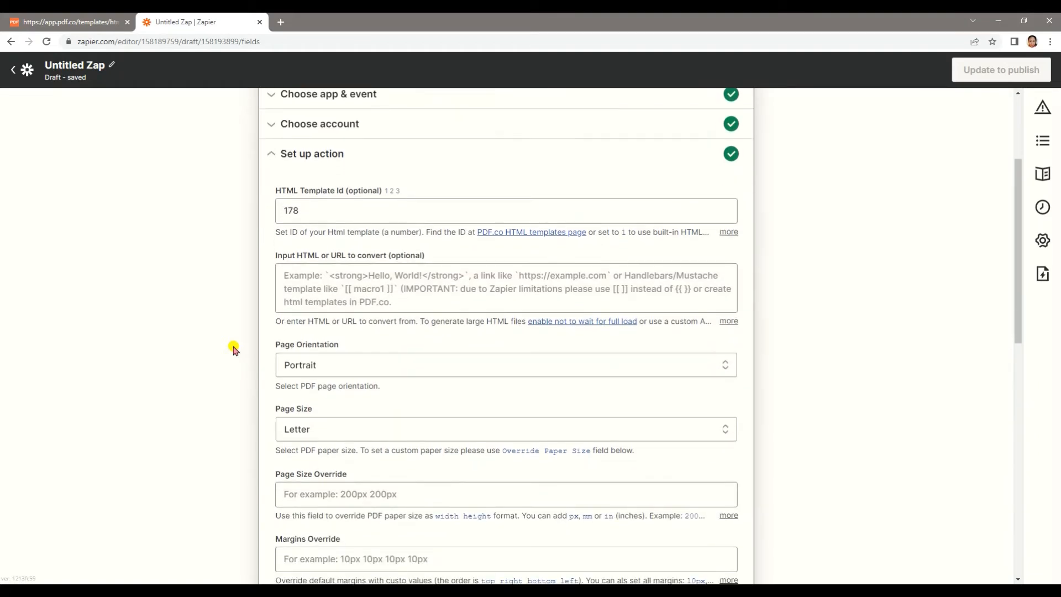
scroll(down, 3)
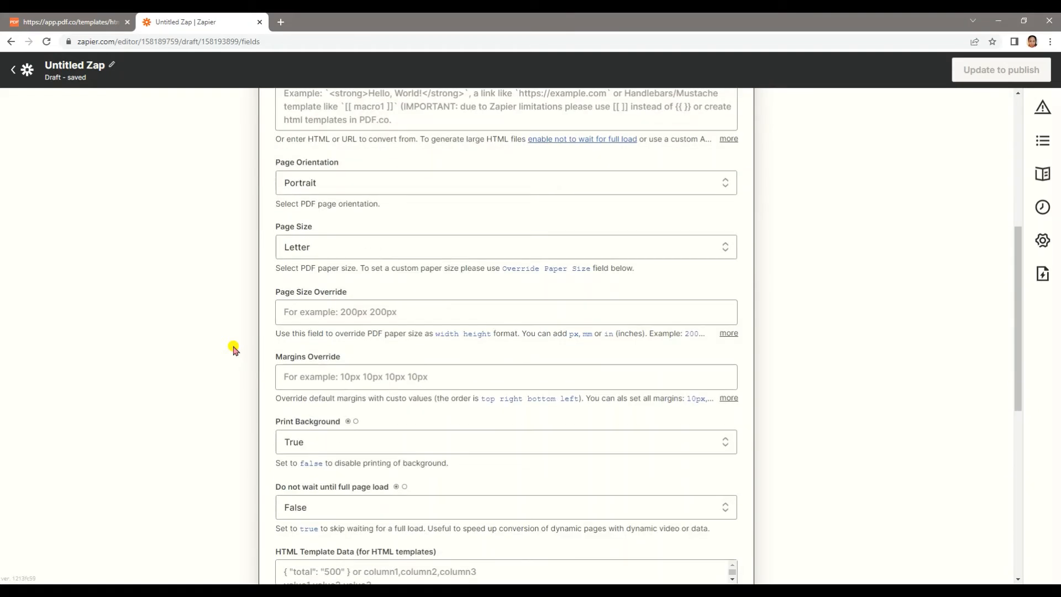
scroll(down, 3)
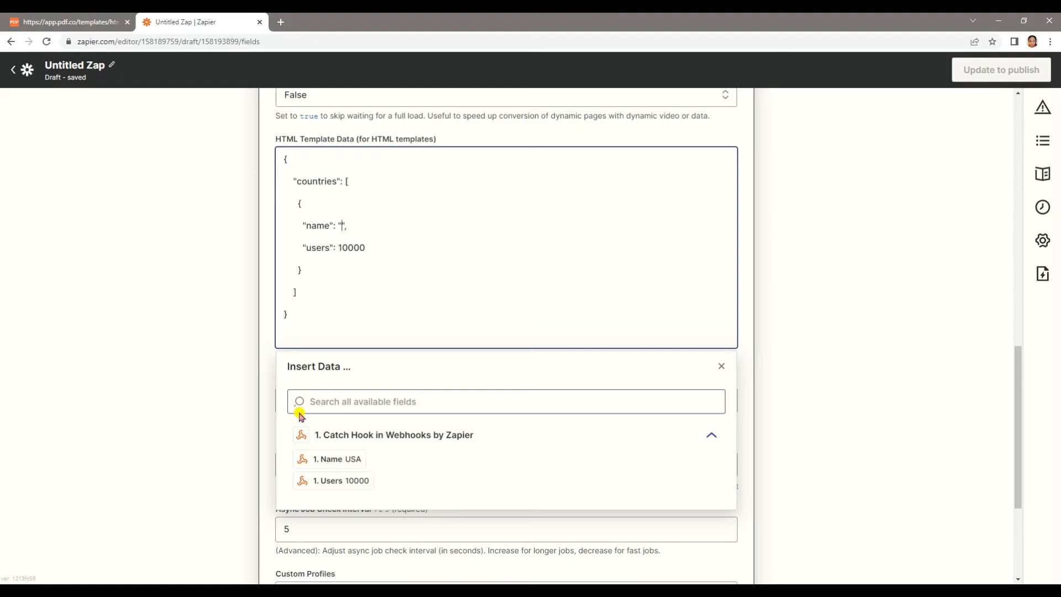
Map the template JSON's name and users to the webhook's 1. Name and 1. Users fields.
click(329, 459)
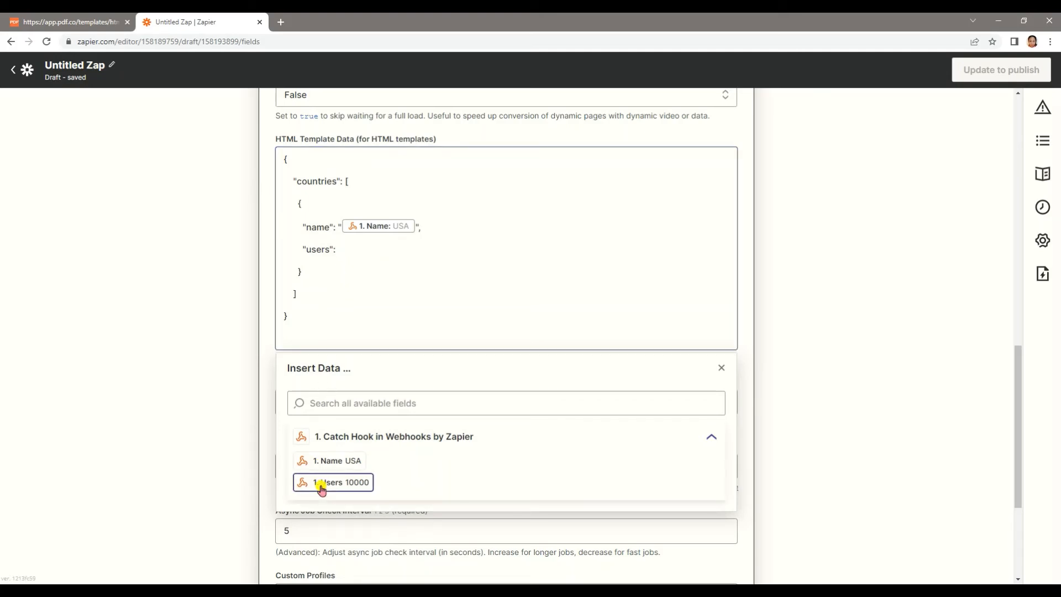
click(332, 482)
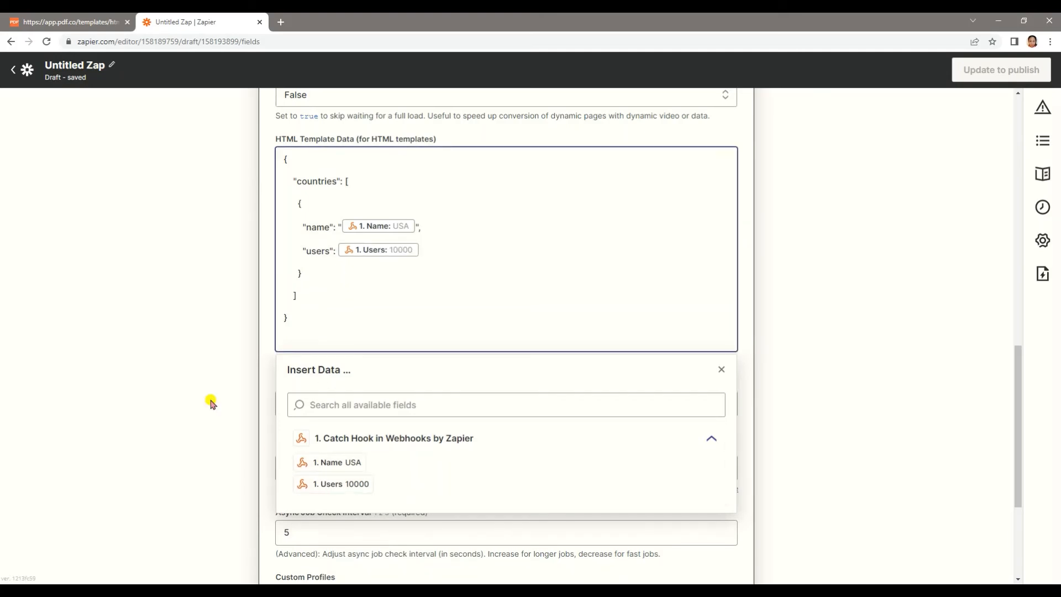
click(722, 369)
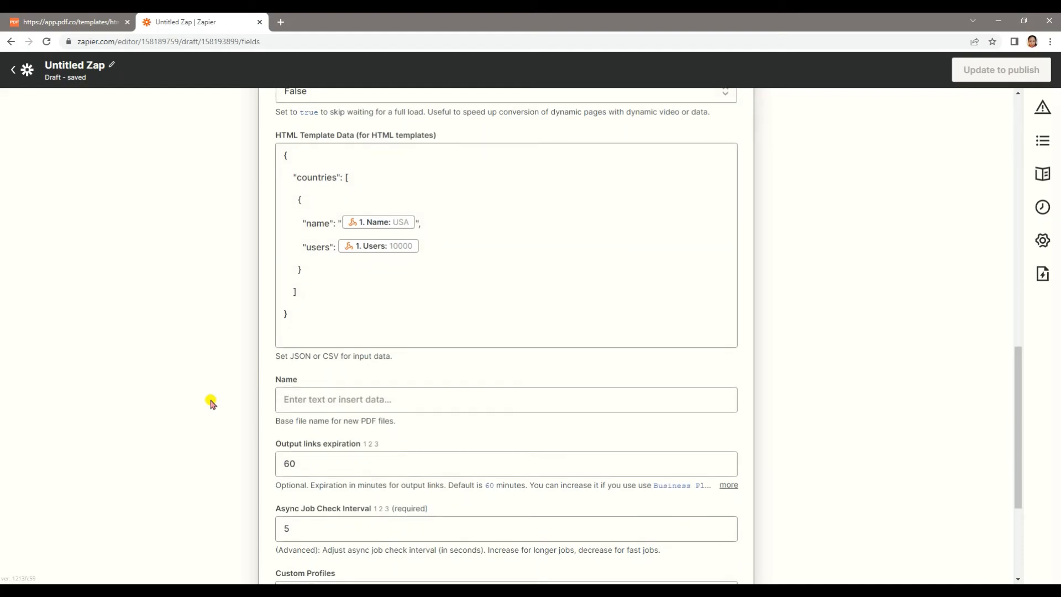
scroll(down, 3)
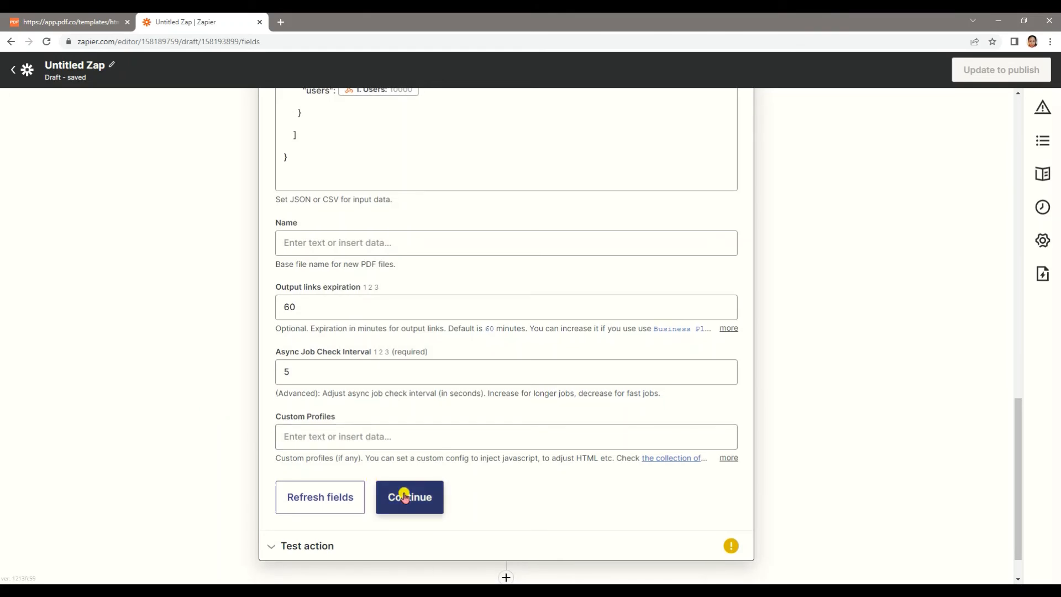
Test the PDF.co action and review the returned htmltopdf.pdf URL with status 200.
click(409, 497)
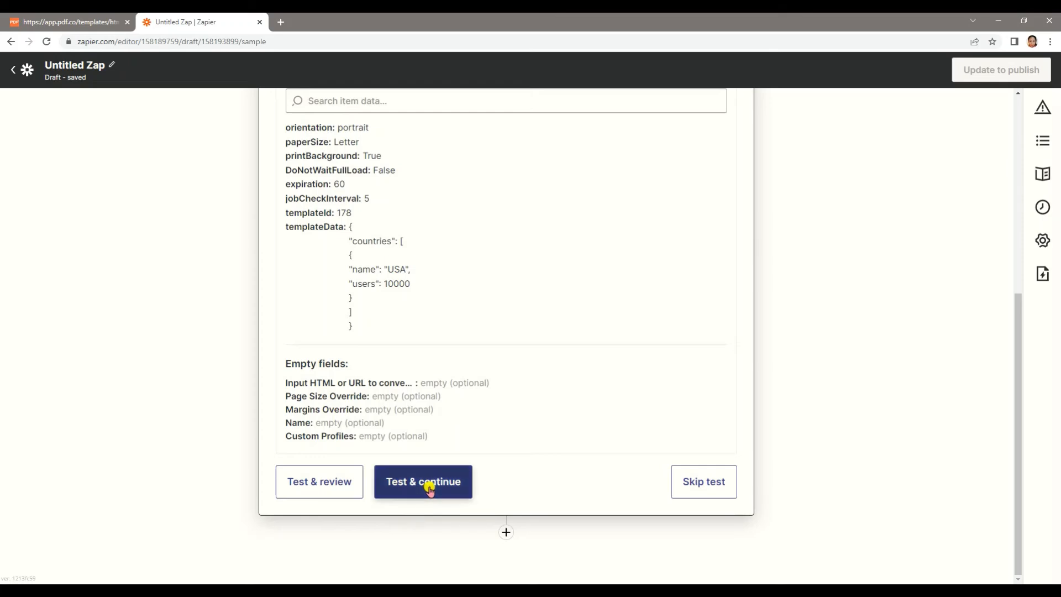
click(423, 481)
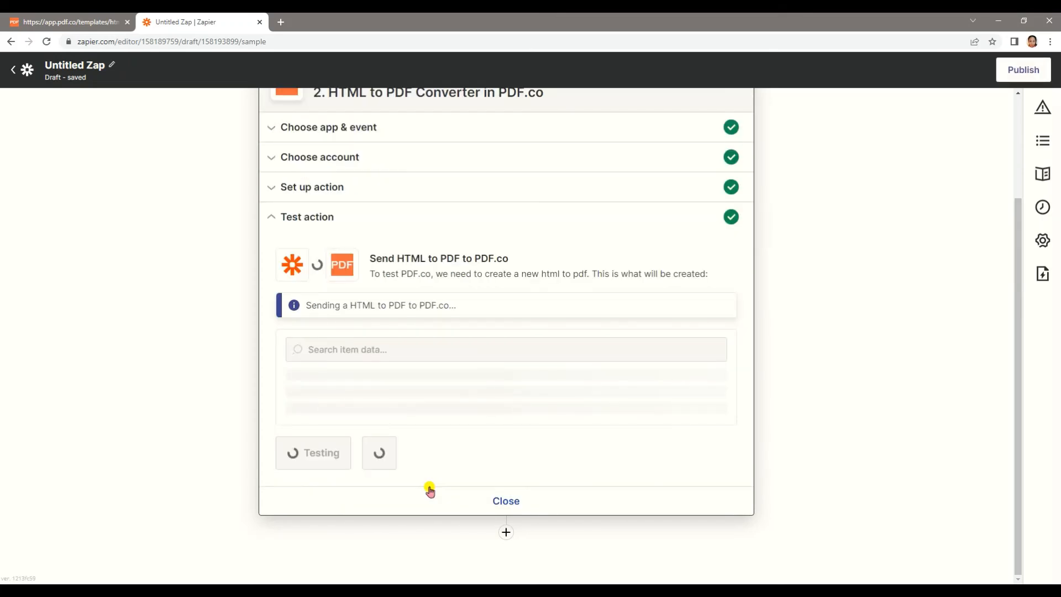
scroll(down, 3)
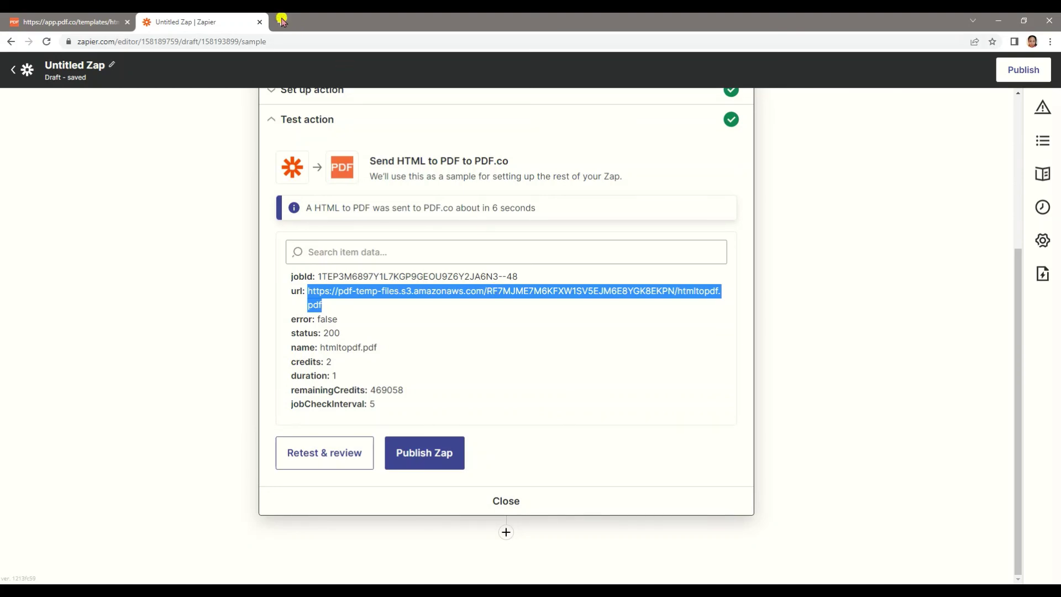
View htmltopdf.pdf in a new Chrome tab, showing Location USA and Total Users 10000.
click(282, 22)
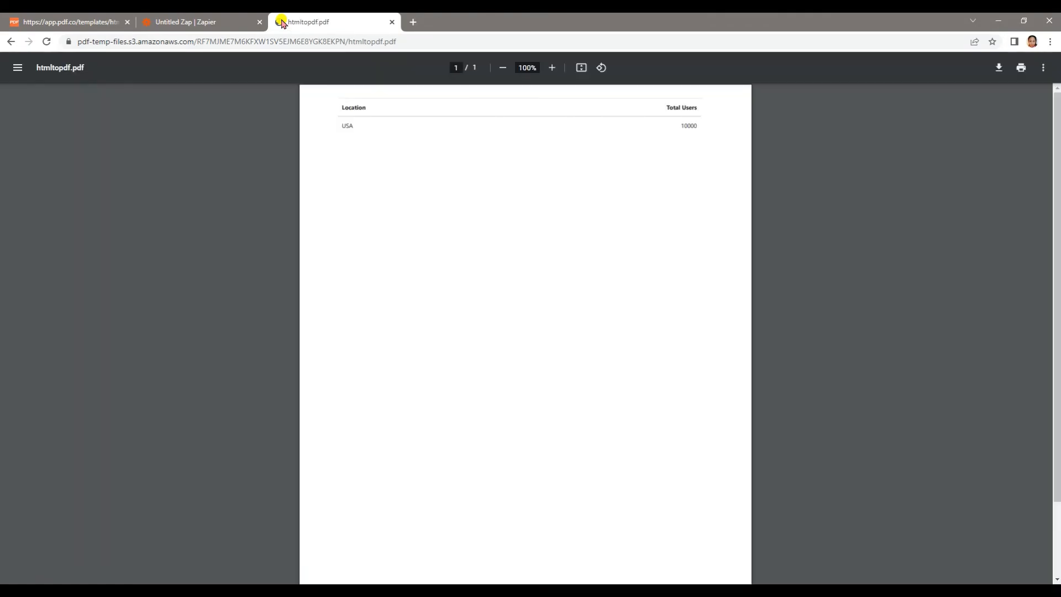
mouse_move(335, 135)
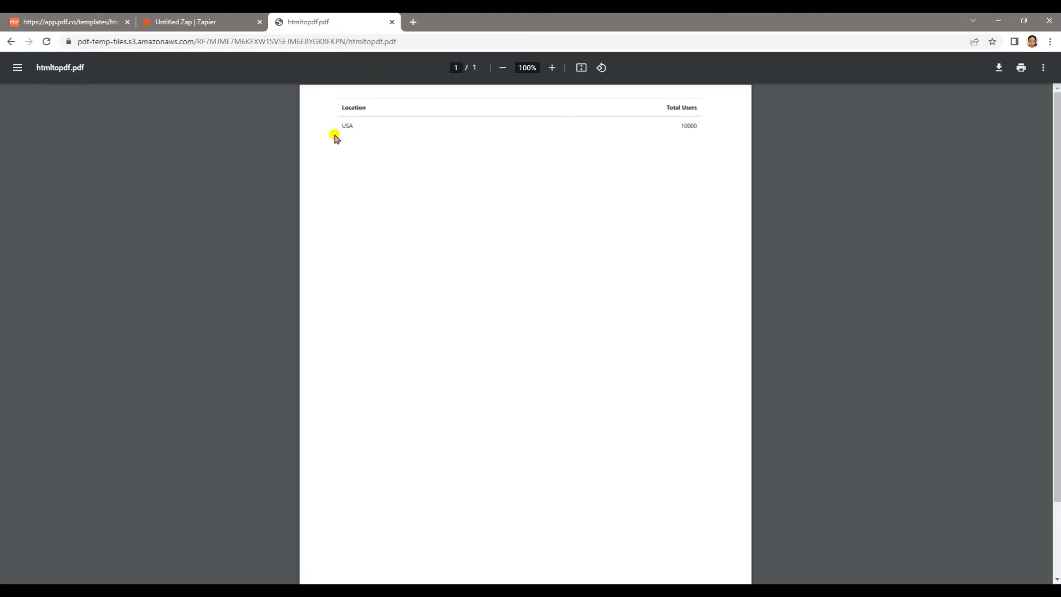